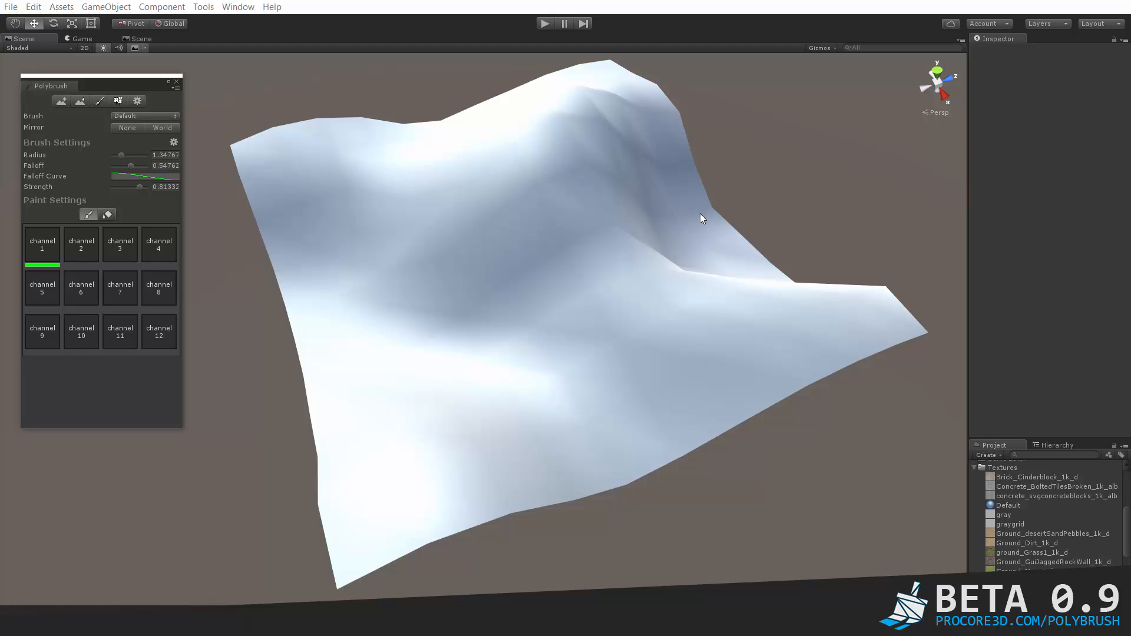
mouse_move(692, 217)
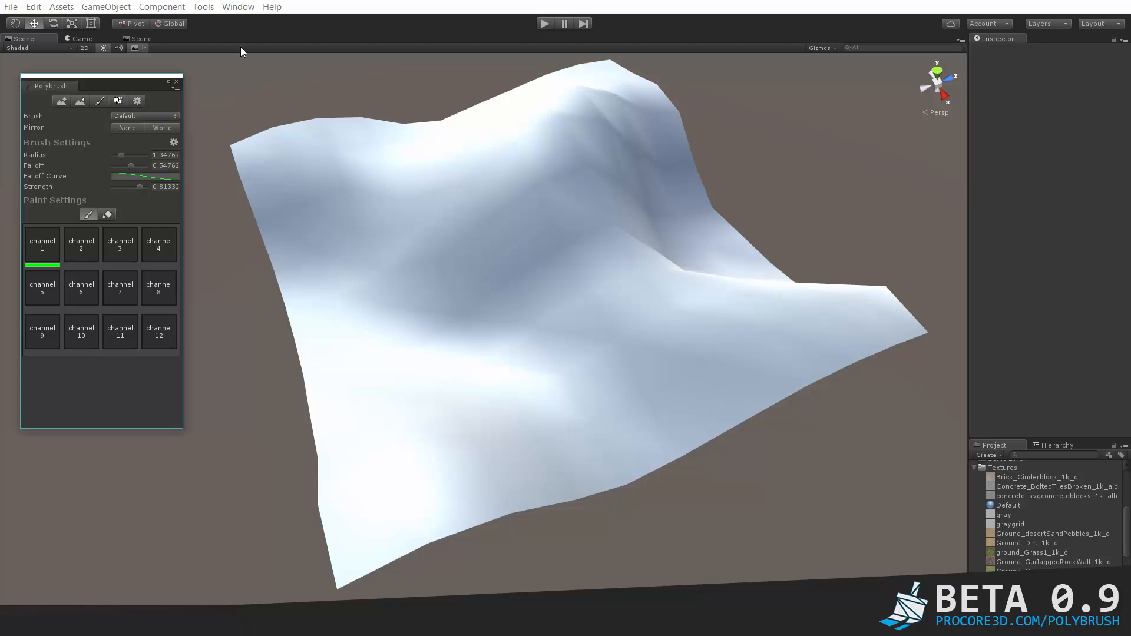
- Bring up the Polybrush window from the Tools menu
click(203, 7)
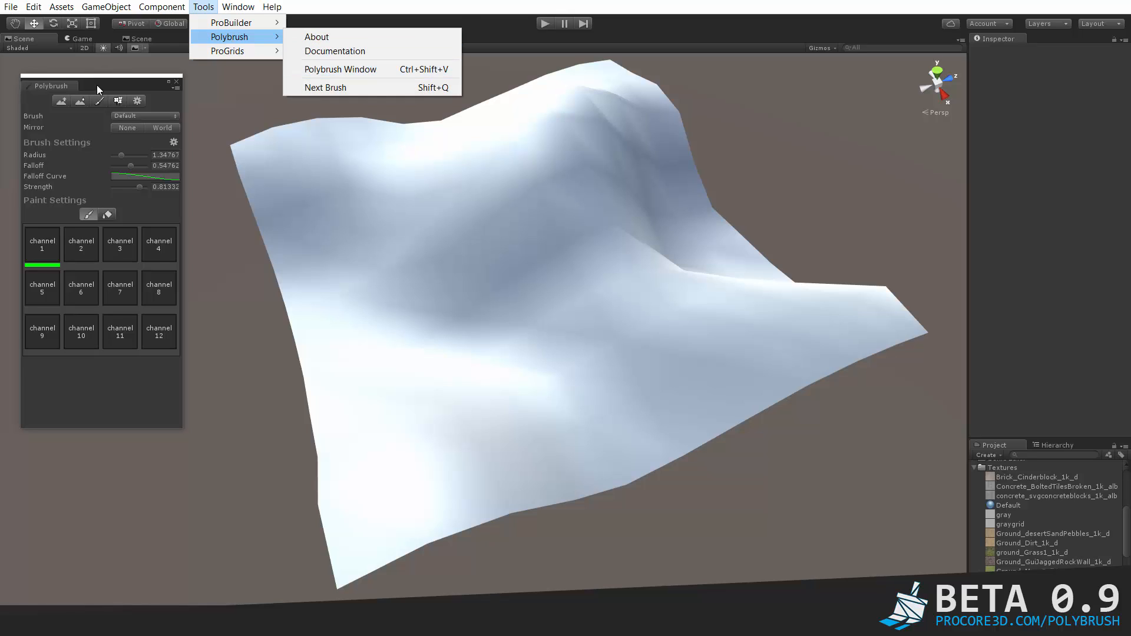
click(116, 99)
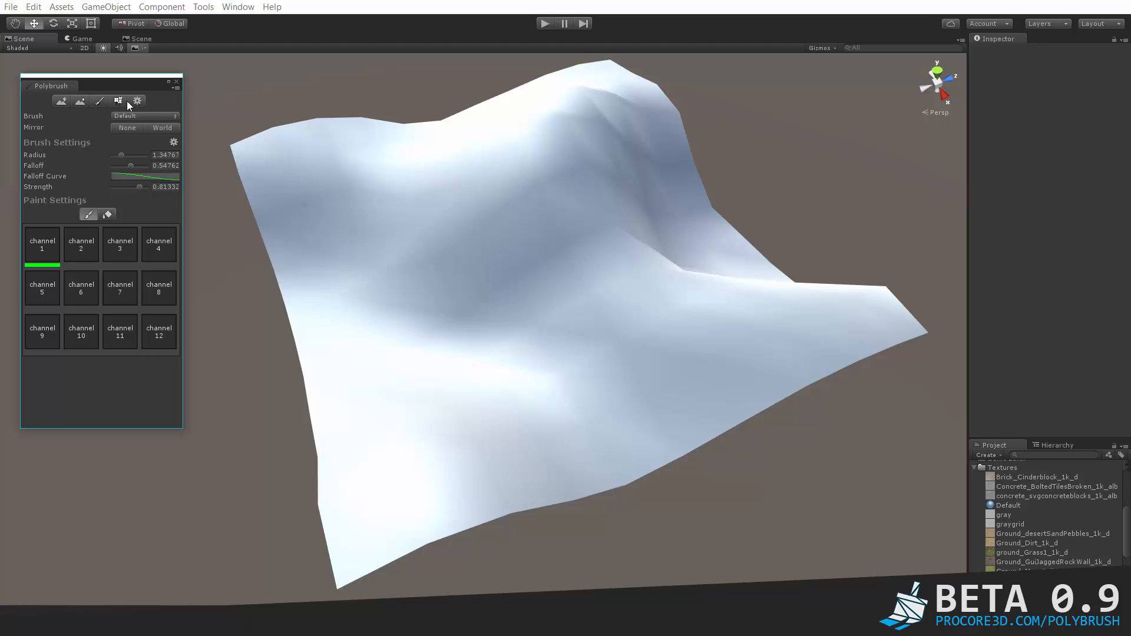
mouse_move(122, 106)
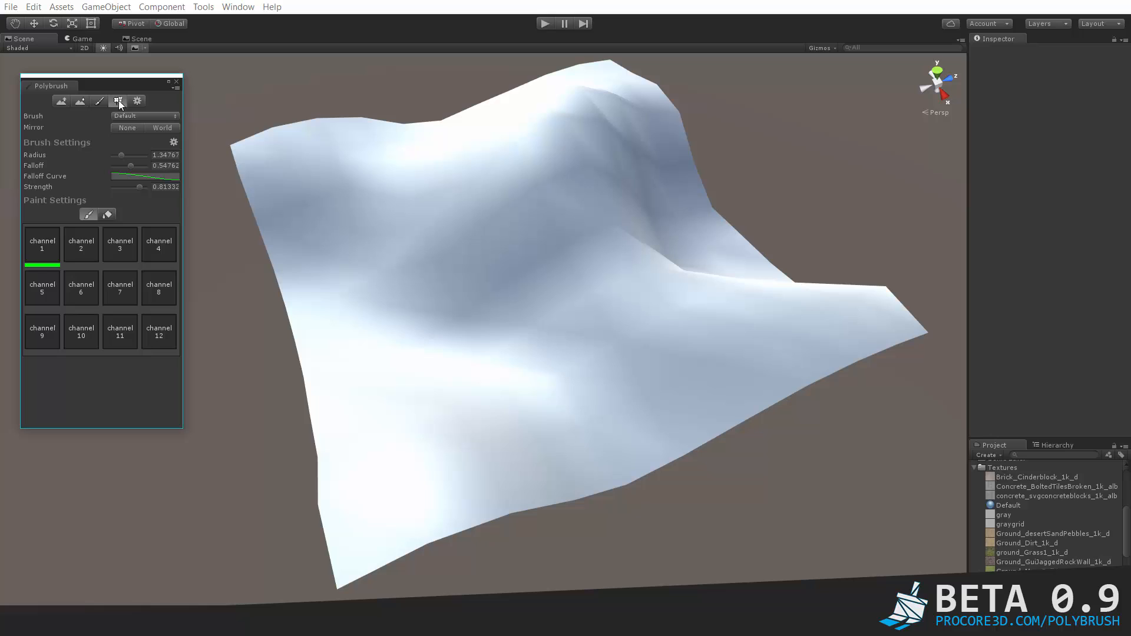
mouse_move(309, 339)
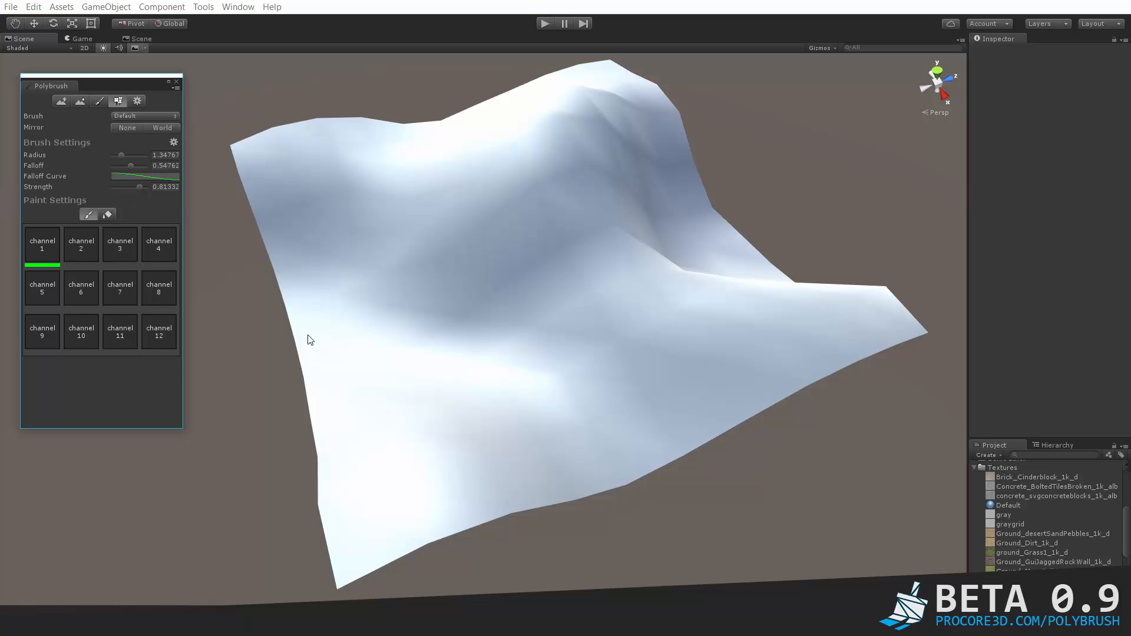
mouse_move(517, 280)
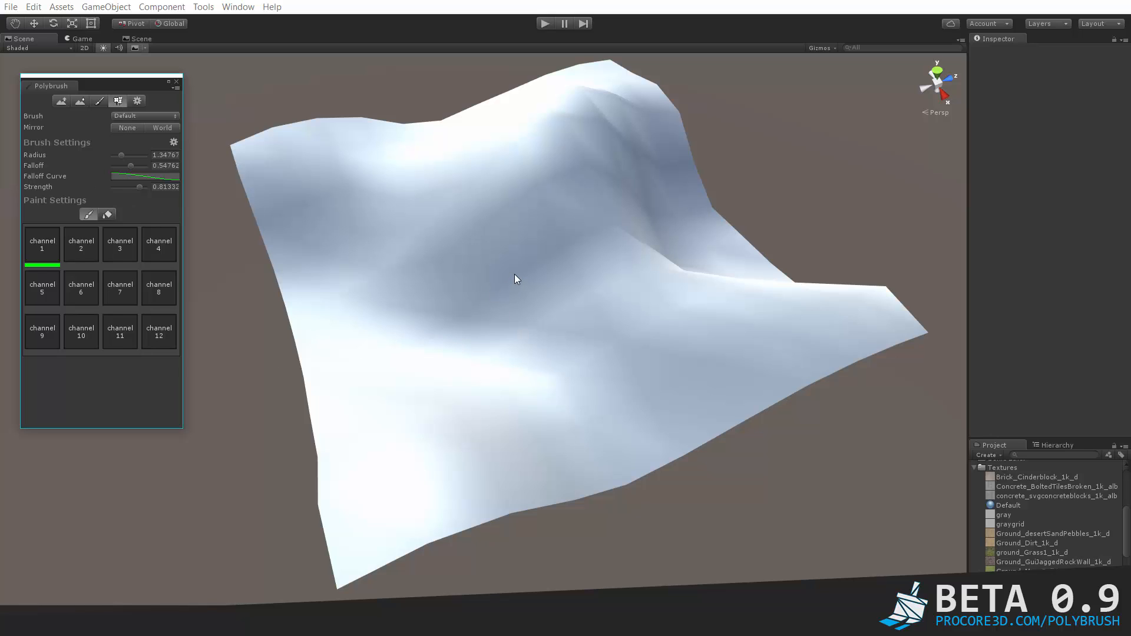
- Select the terrain mesh in the Scene view to show its Inspector properties
click(361, 173)
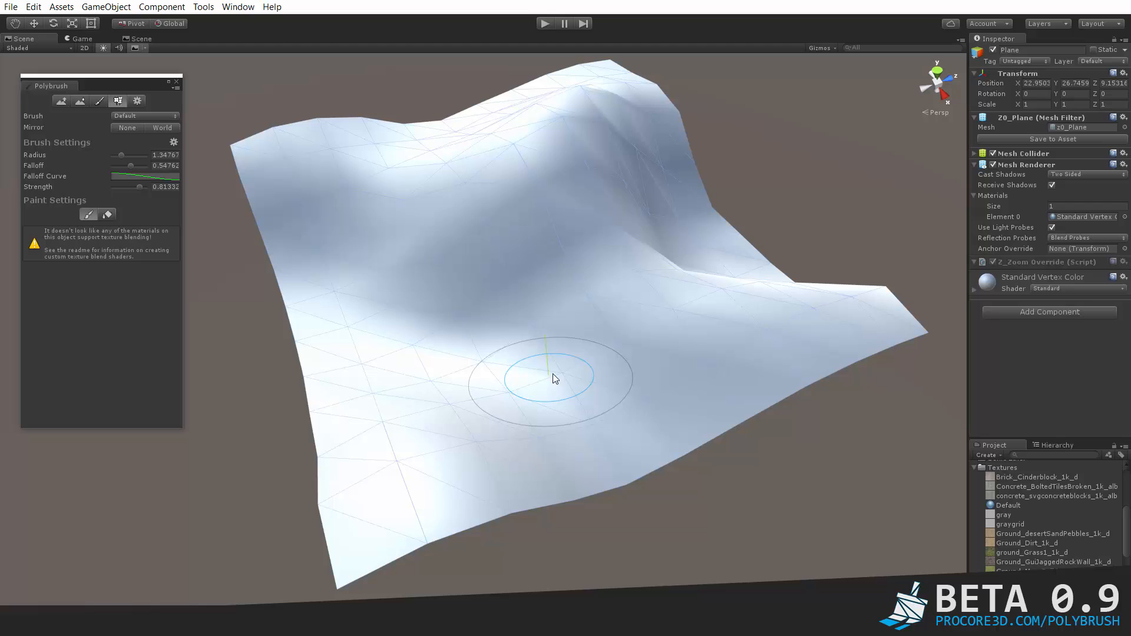
mouse_move(462, 276)
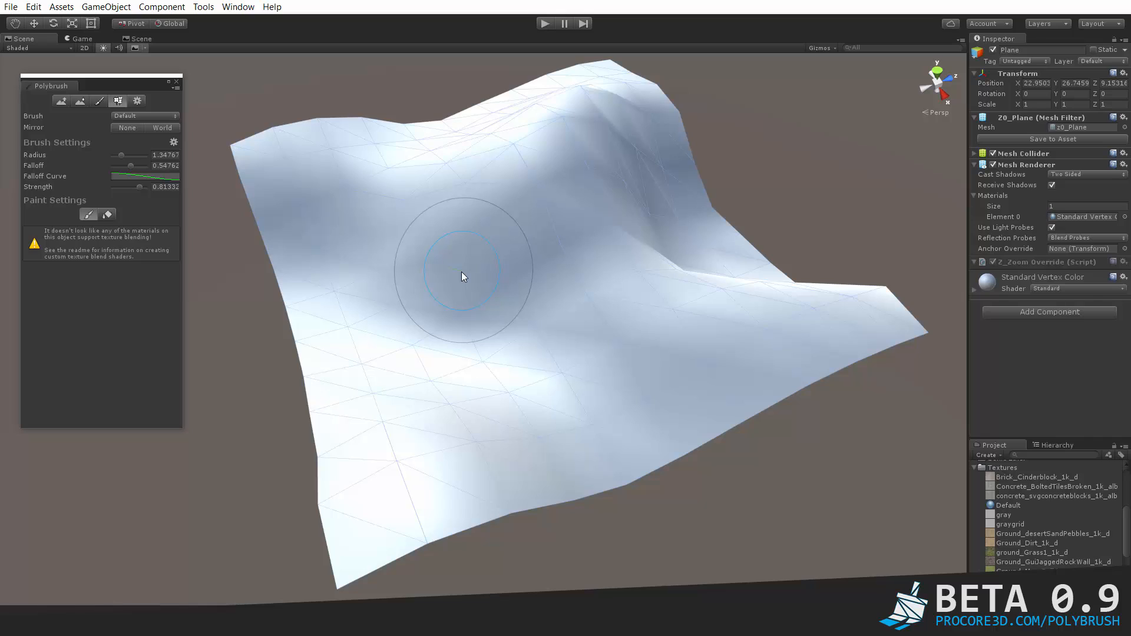
mouse_move(479, 278)
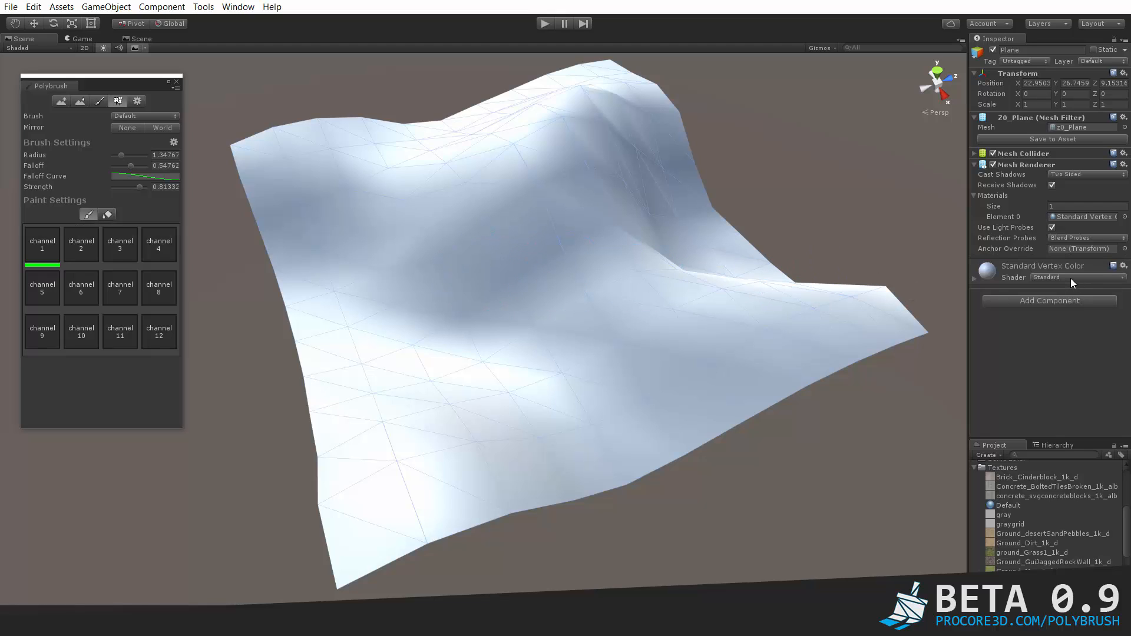
mouse_move(871, 224)
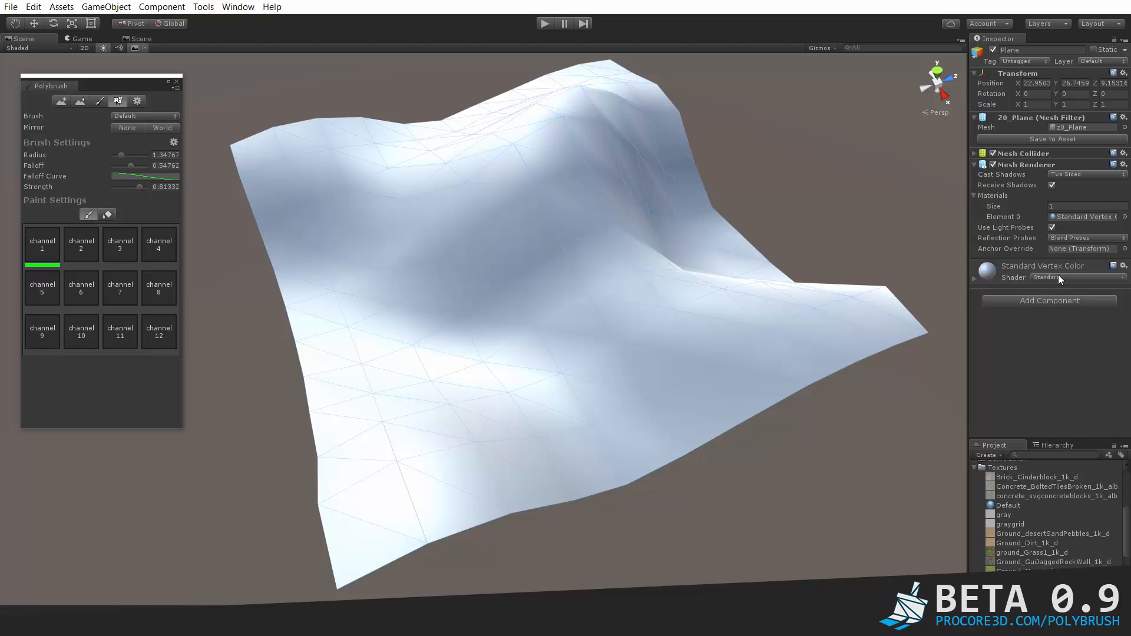
- Switch the terrain material's shader to Polybrush > Standard Texture Blend
click(1075, 277)
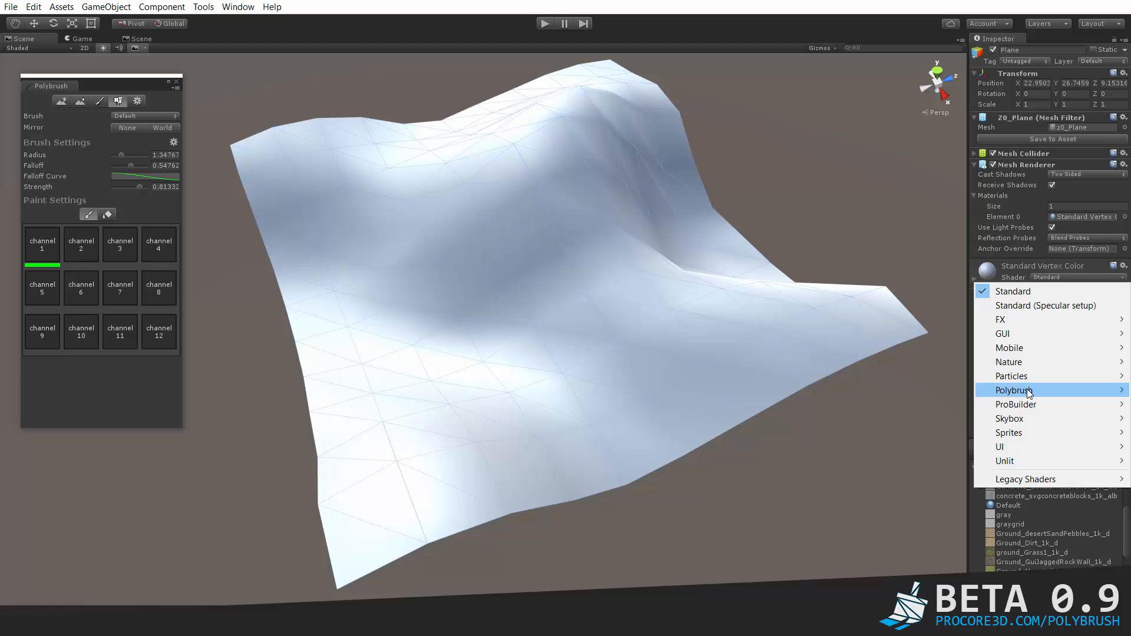
mouse_move(1017, 391)
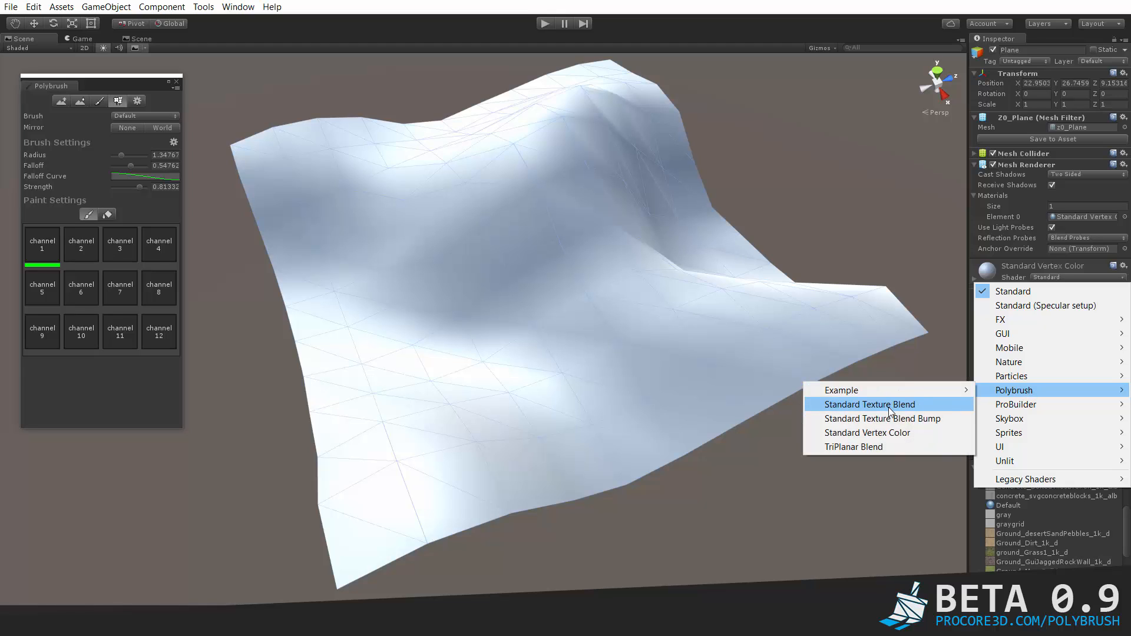
click(869, 404)
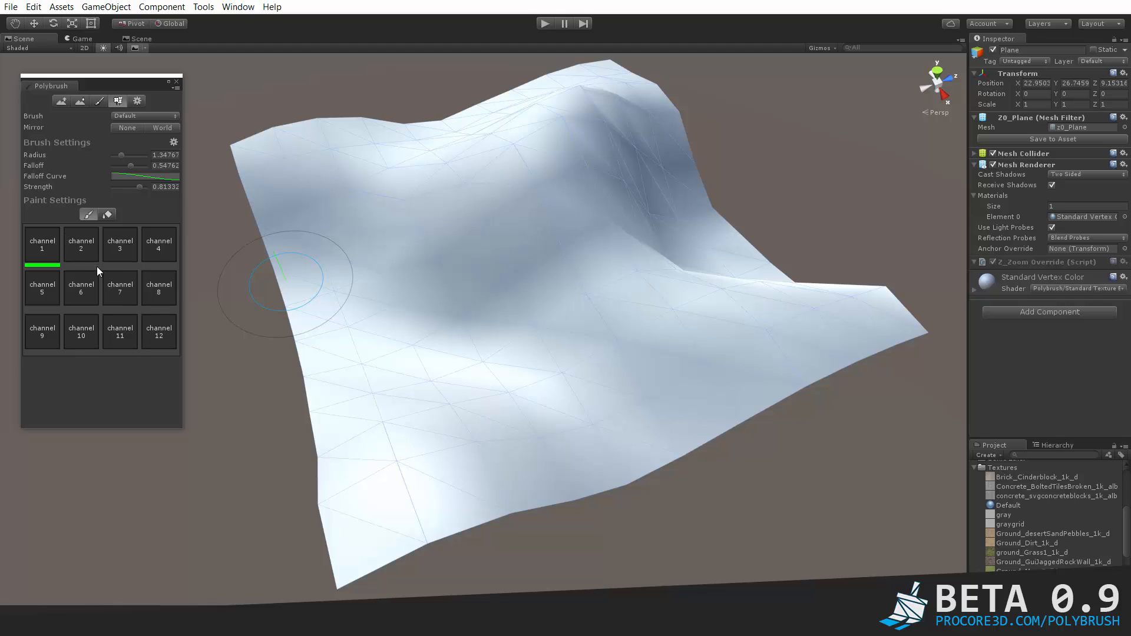
mouse_move(93, 275)
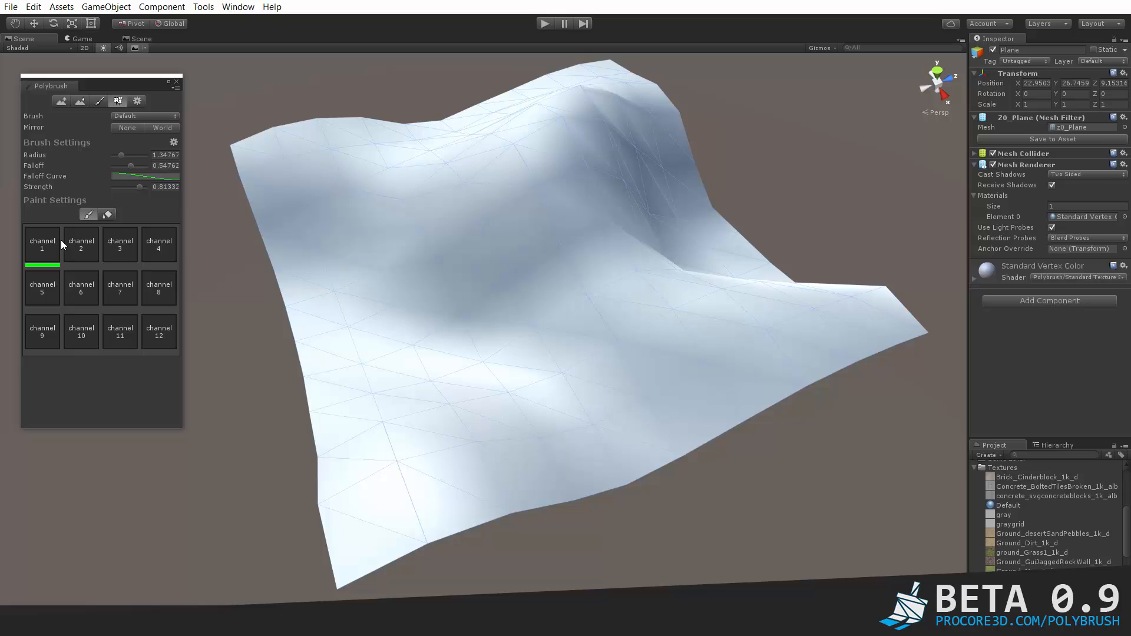
mouse_move(76, 248)
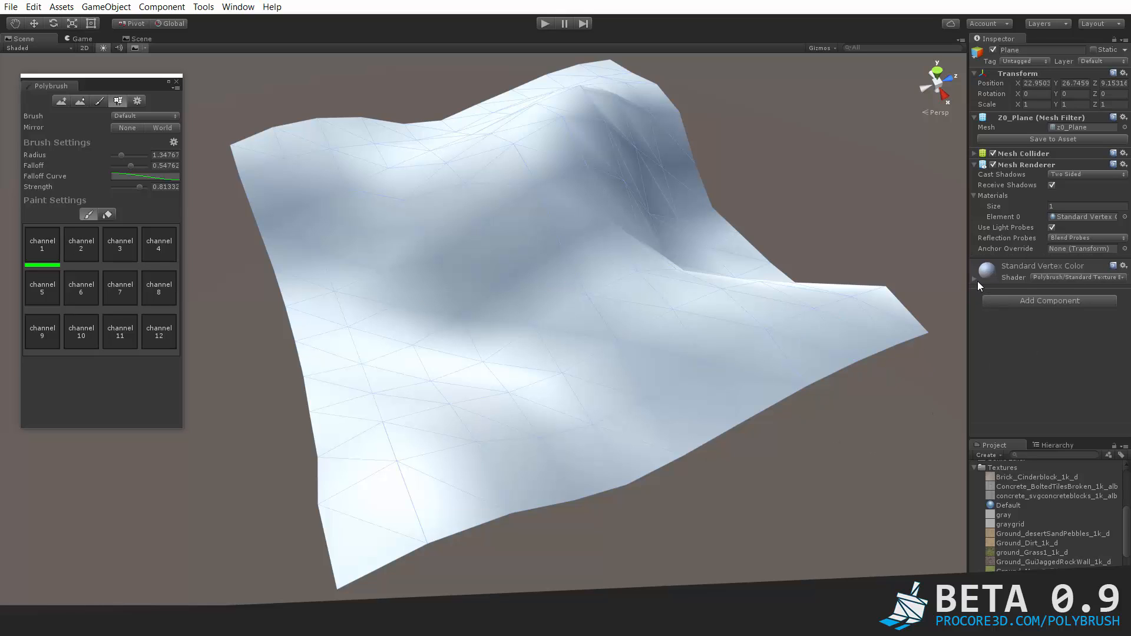
- Expand the material foldout to reveal its base colour and texture slots
click(974, 277)
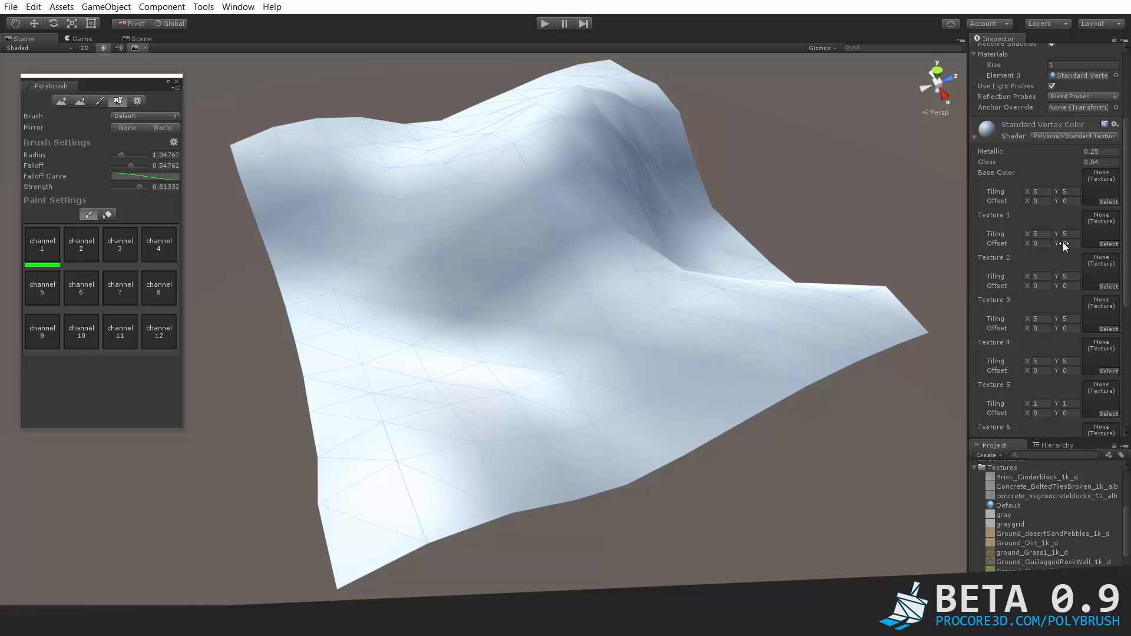
scroll(down, 3)
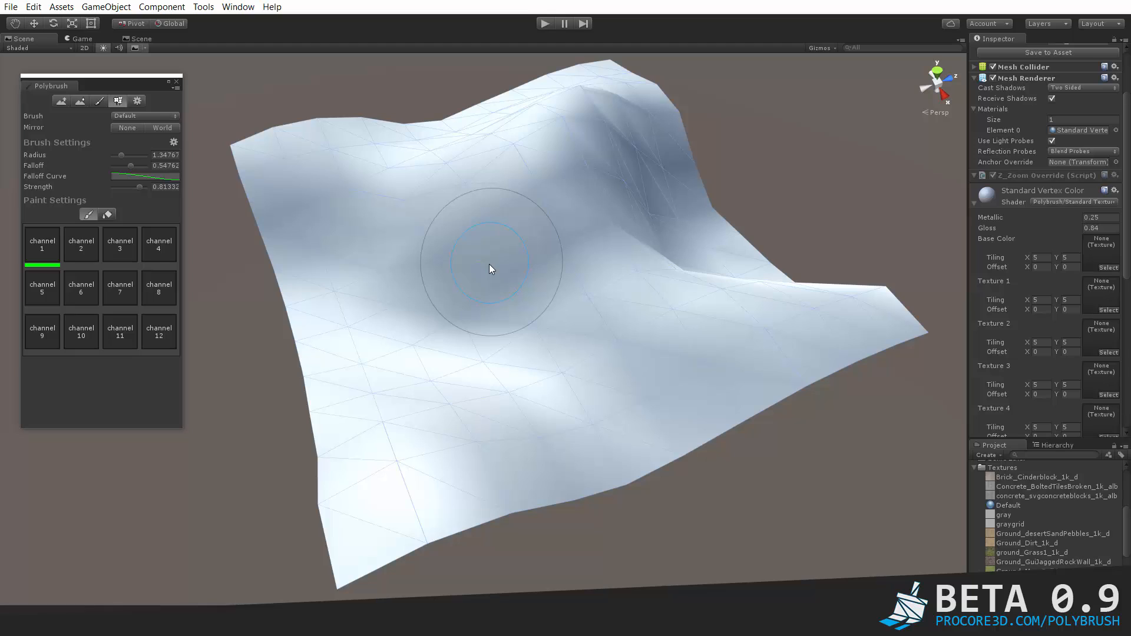
mouse_move(494, 276)
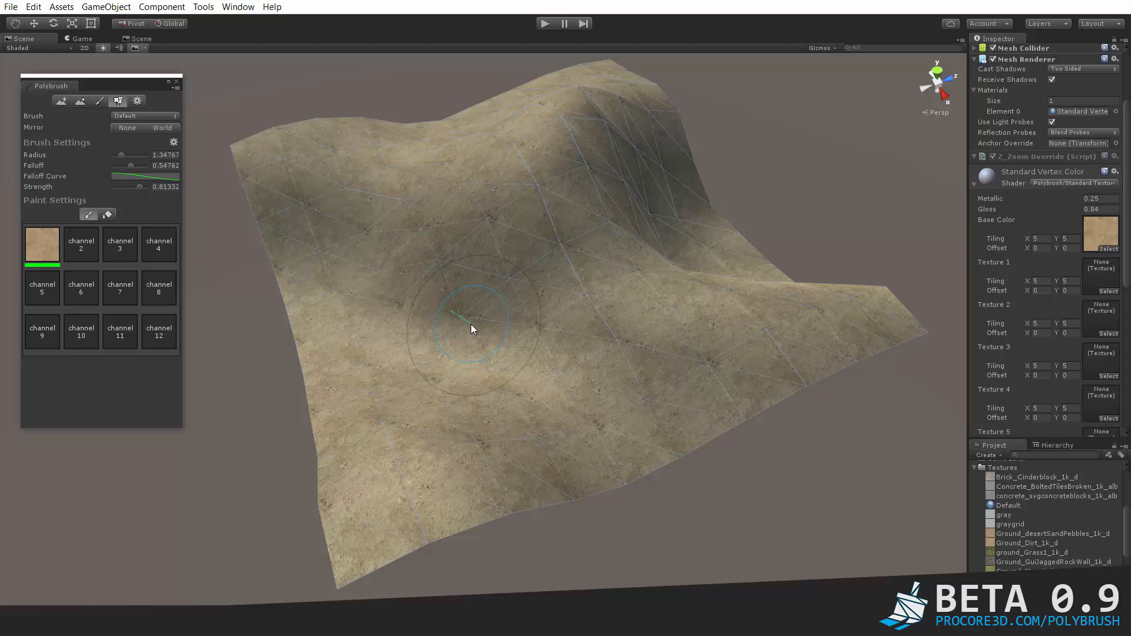
mouse_move(634, 306)
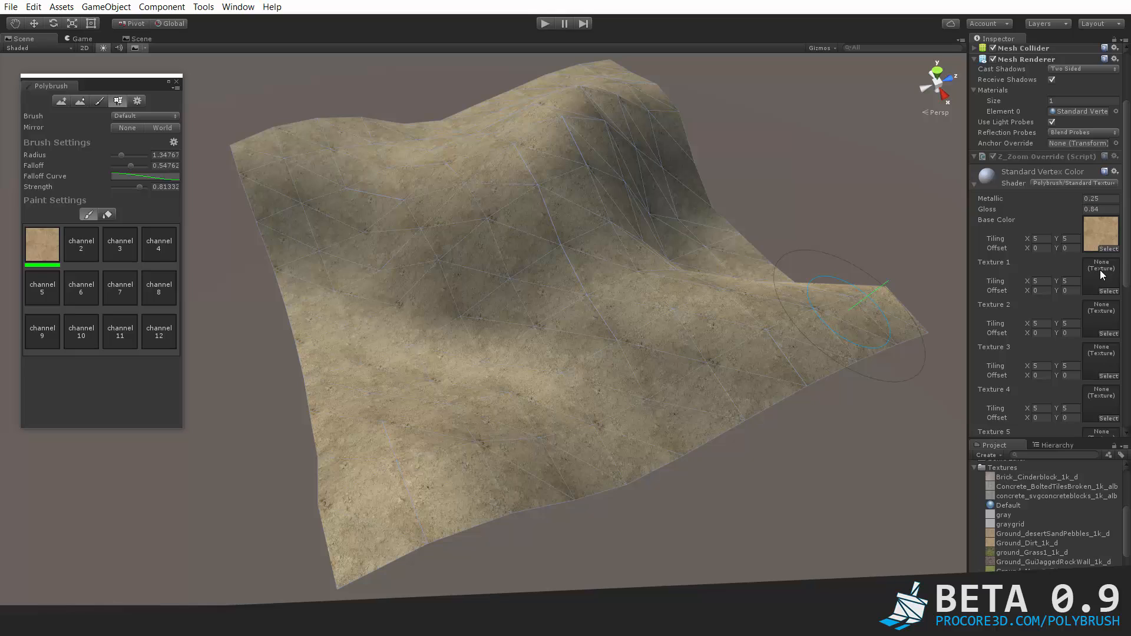
mouse_move(1101, 282)
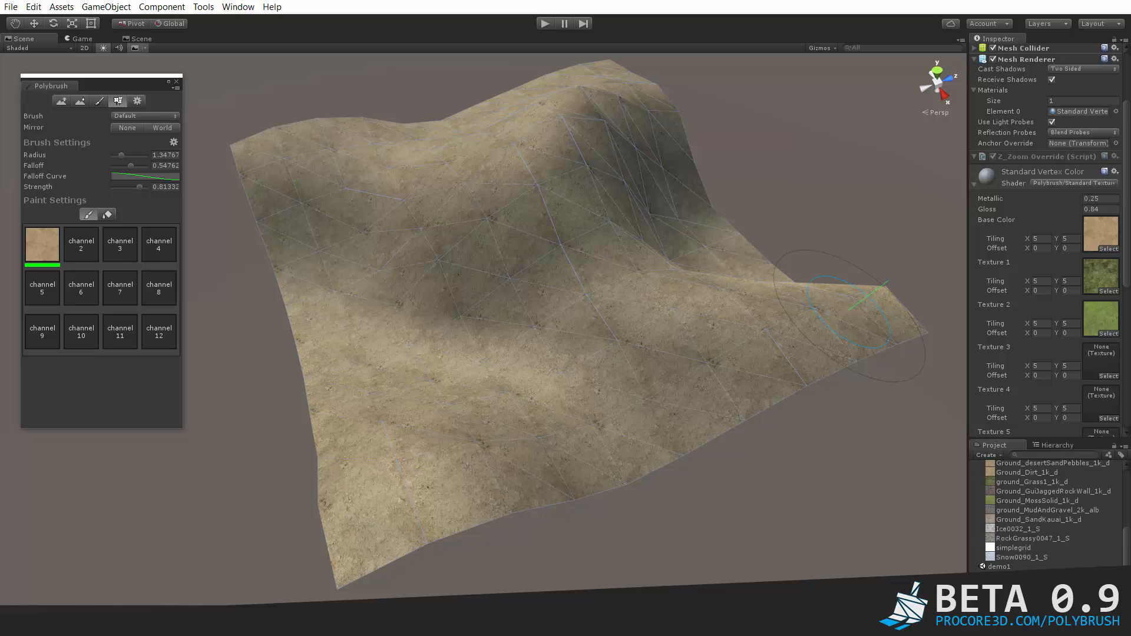
- Scroll the Inspector to reach the remaining texture slots for moss, grass and rock
scroll(down, 3)
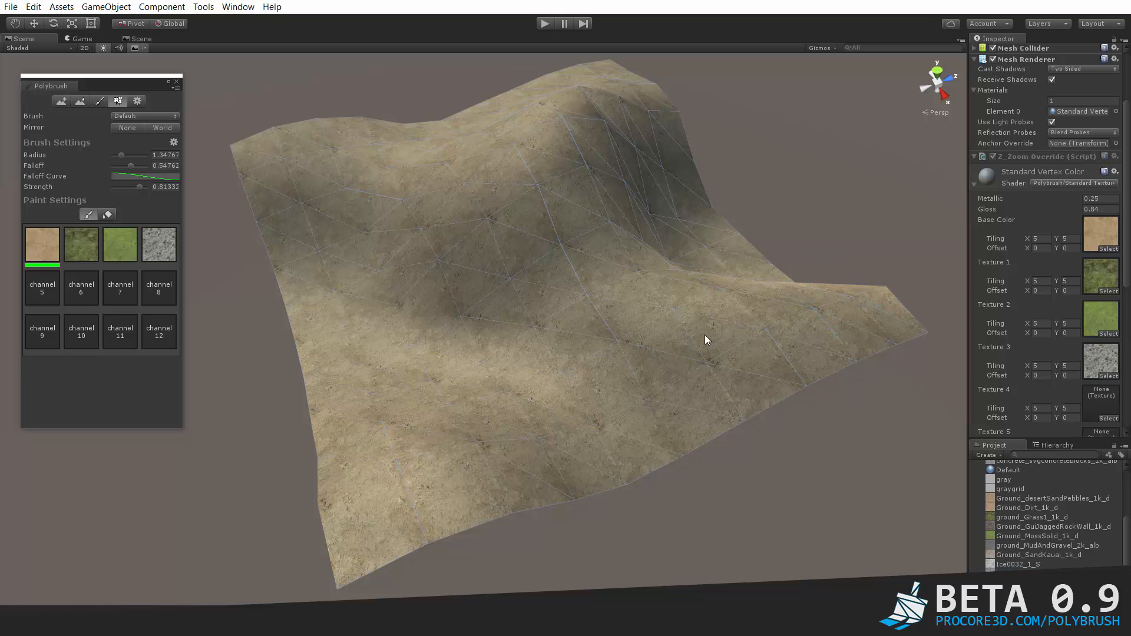
mouse_move(505, 243)
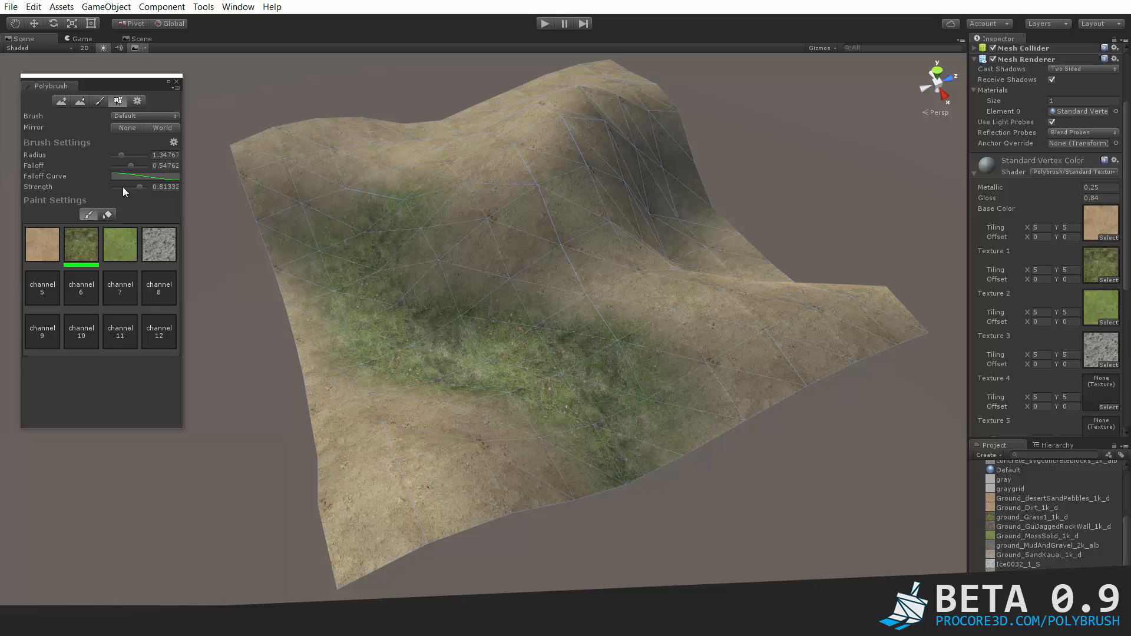
mouse_move(130, 169)
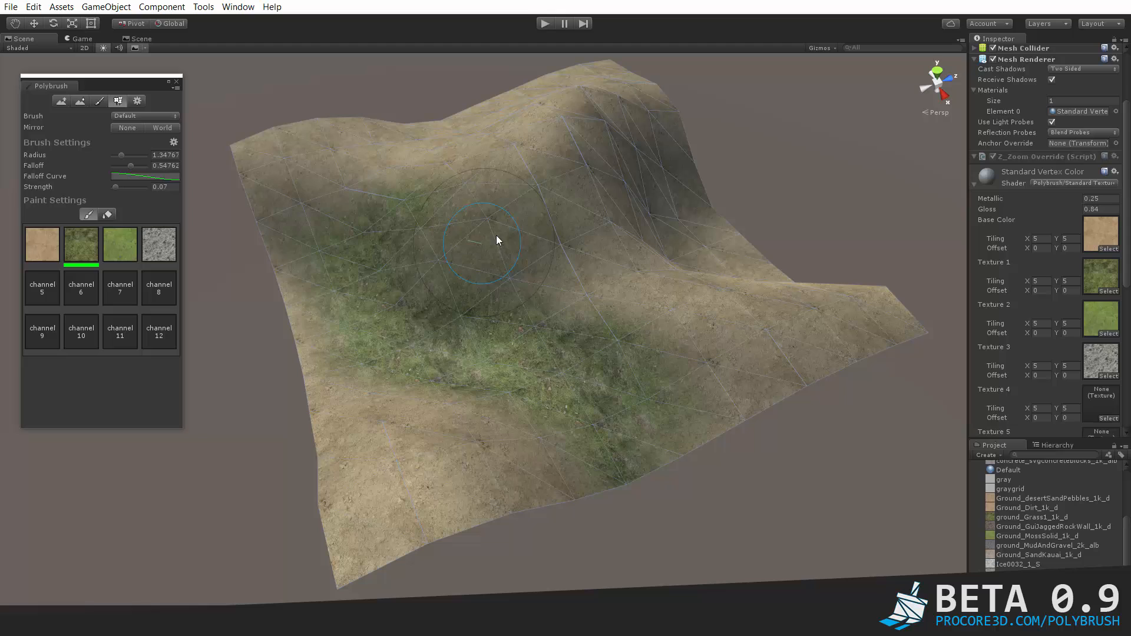
mouse_move(399, 431)
text(1)
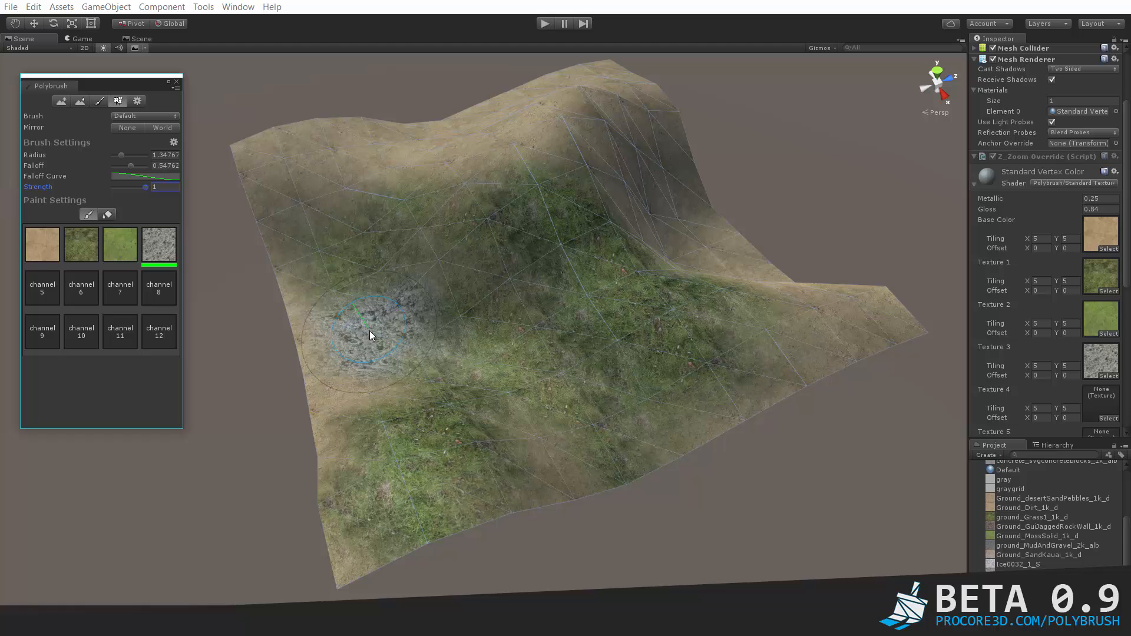
- Lower the brush Strength slider to about 0.47 for painting the rock channel
drag(180, 187, 128, 186)
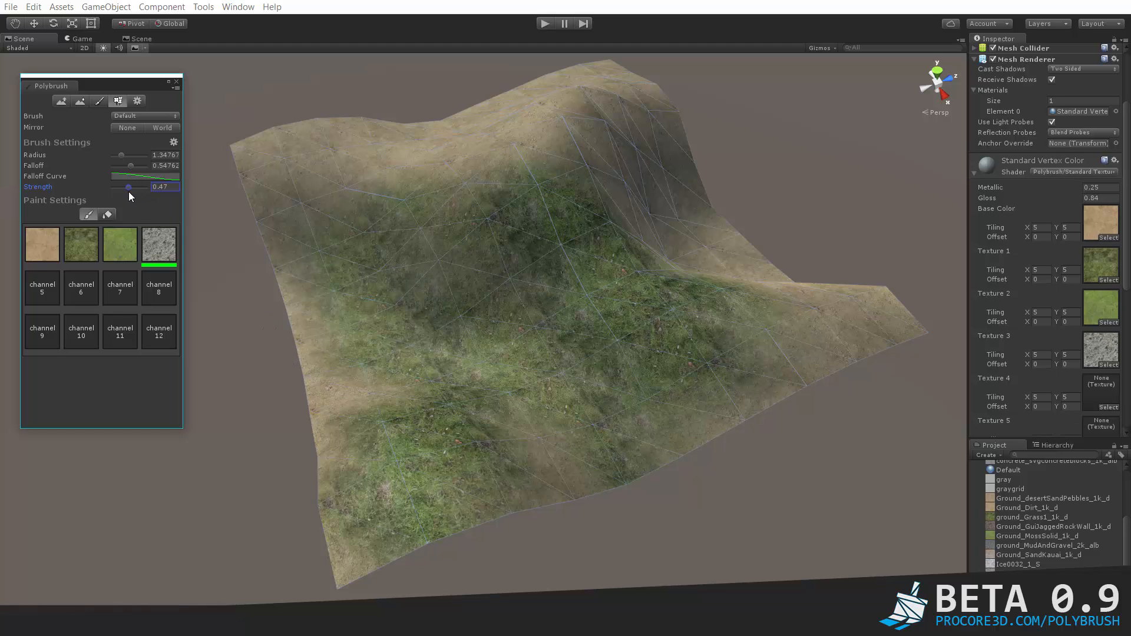
drag(128, 187, 118, 187)
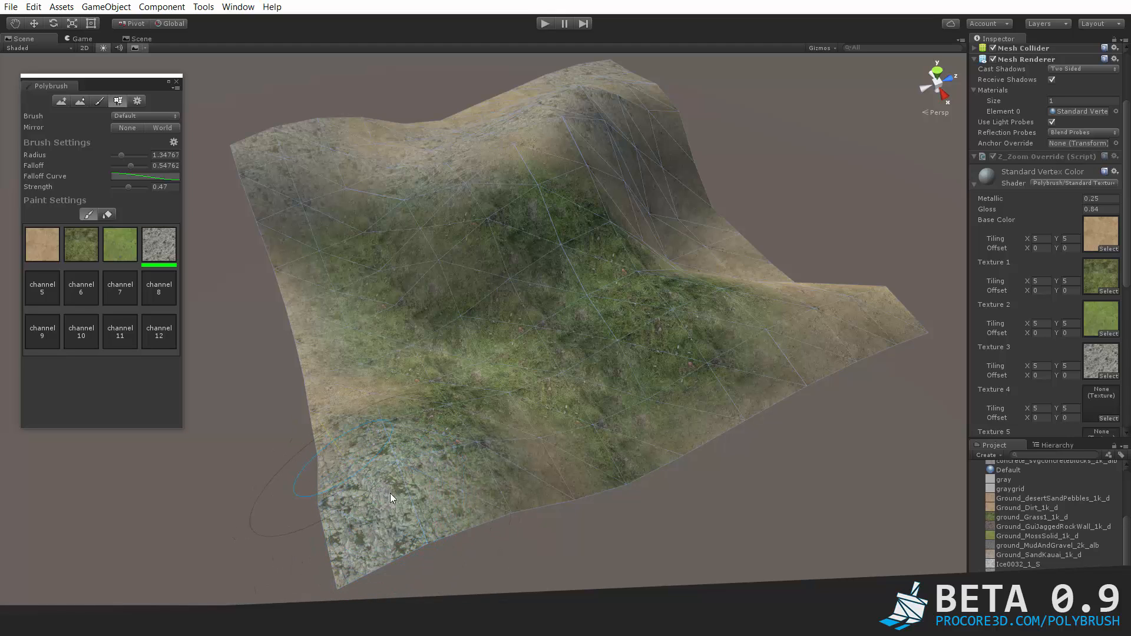
mouse_move(748, 349)
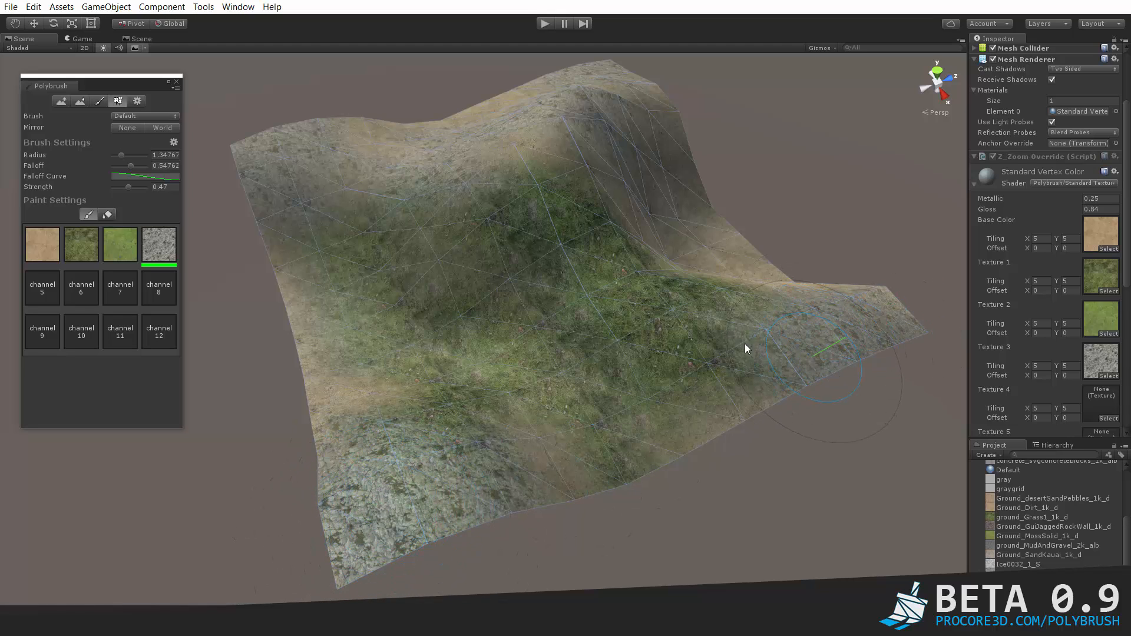